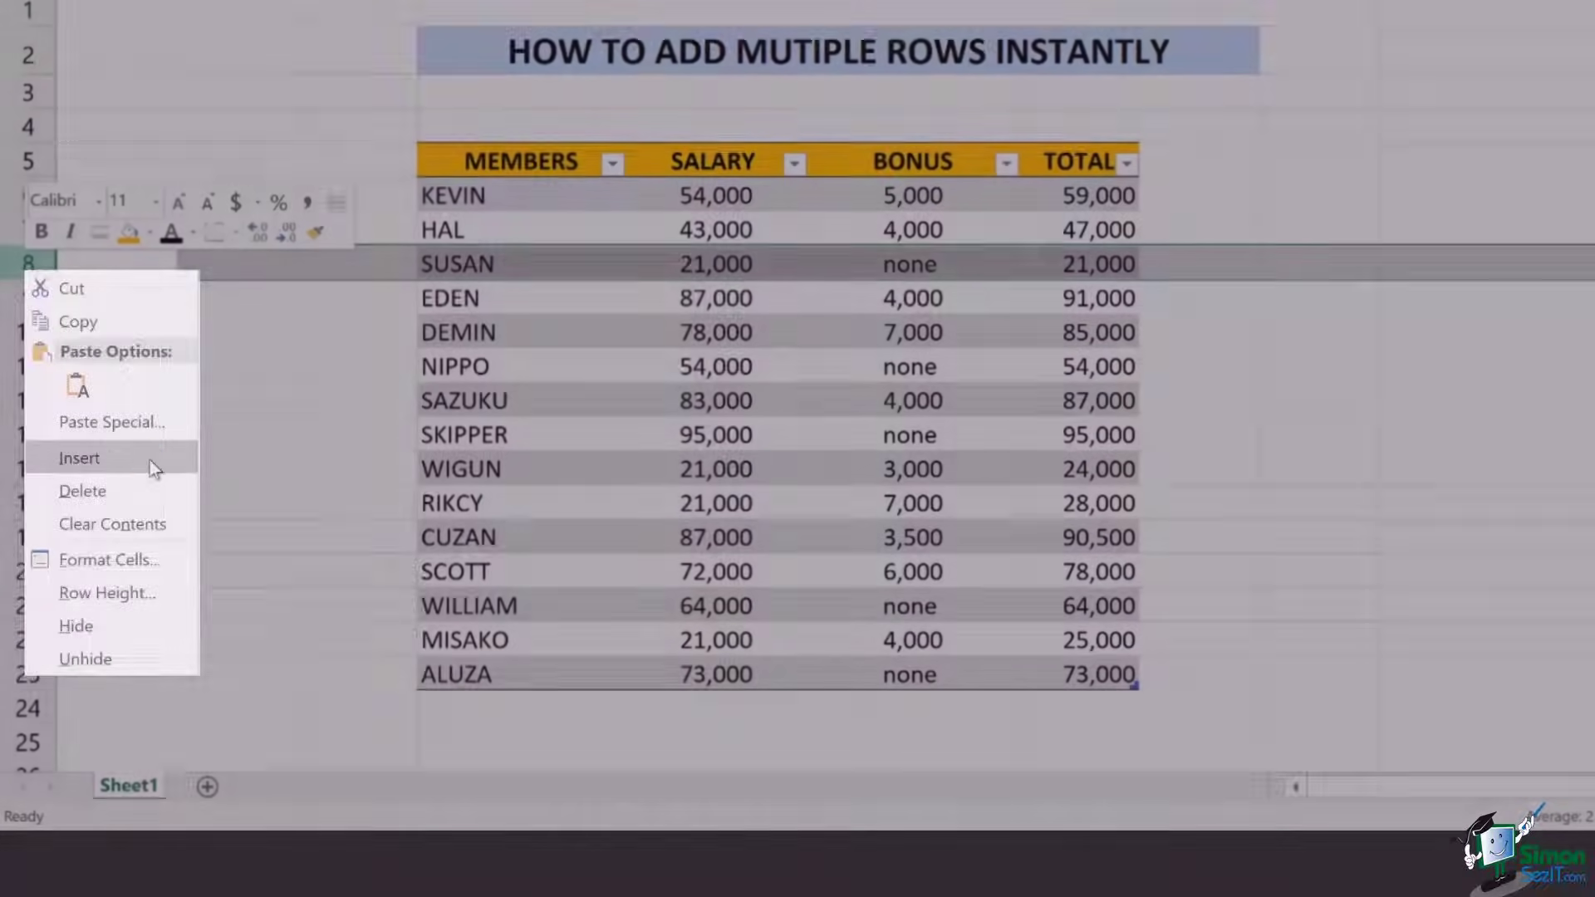
# Insert six blank table rows below SUSAN by Shift-dragging the row's corner handle down, each totalling 0.
pyautogui.click(78, 458)
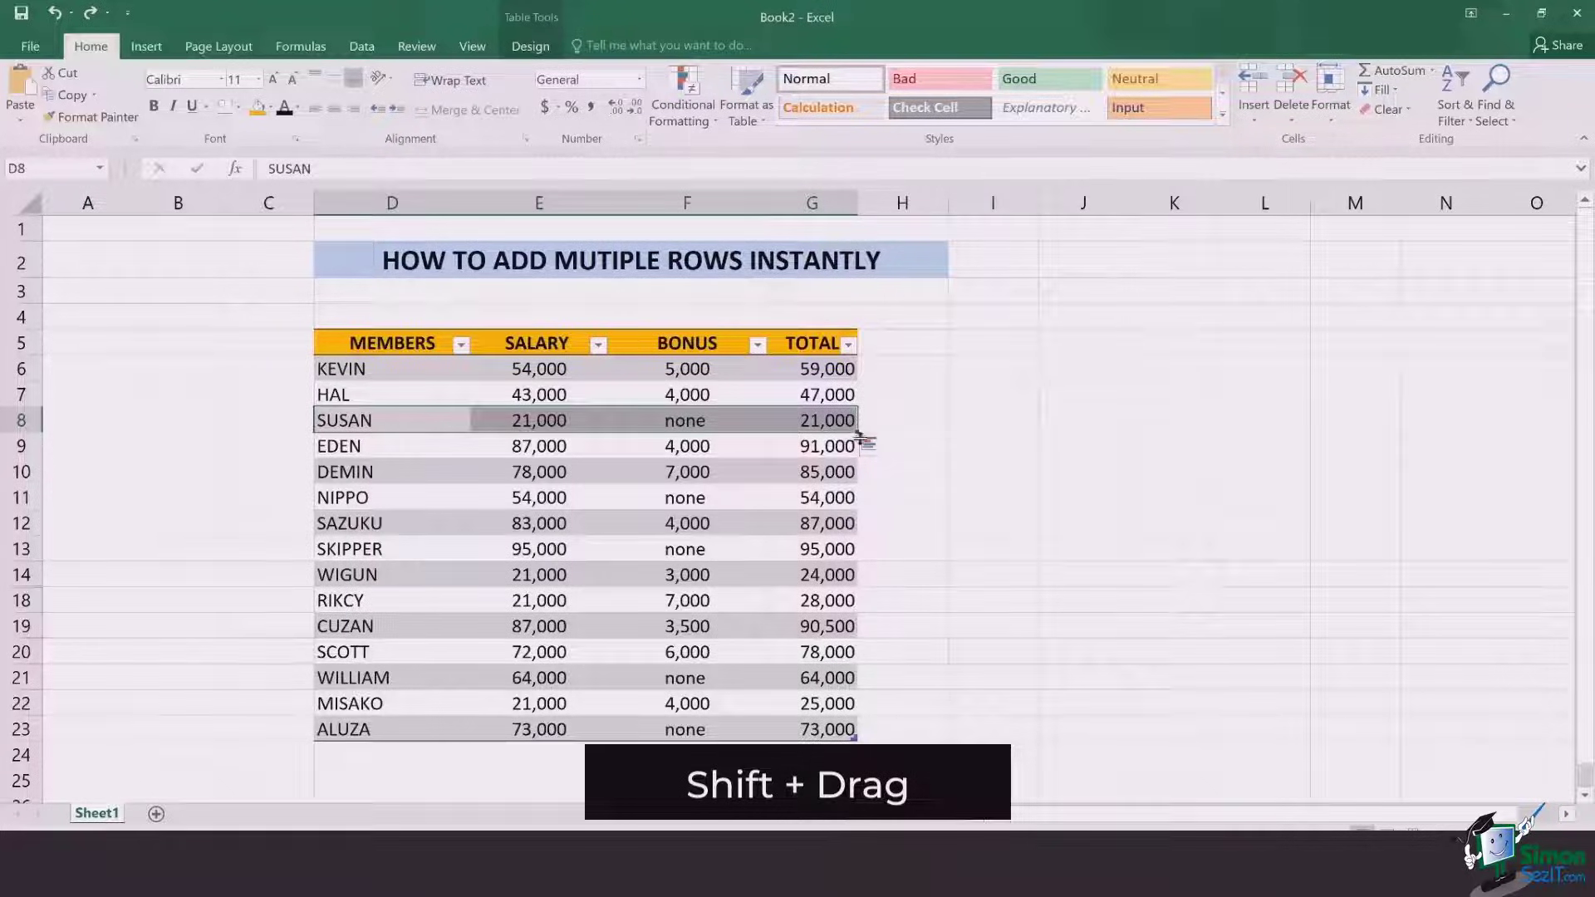
pyautogui.moveTo(862, 445); pyautogui.dragTo(843, 631)
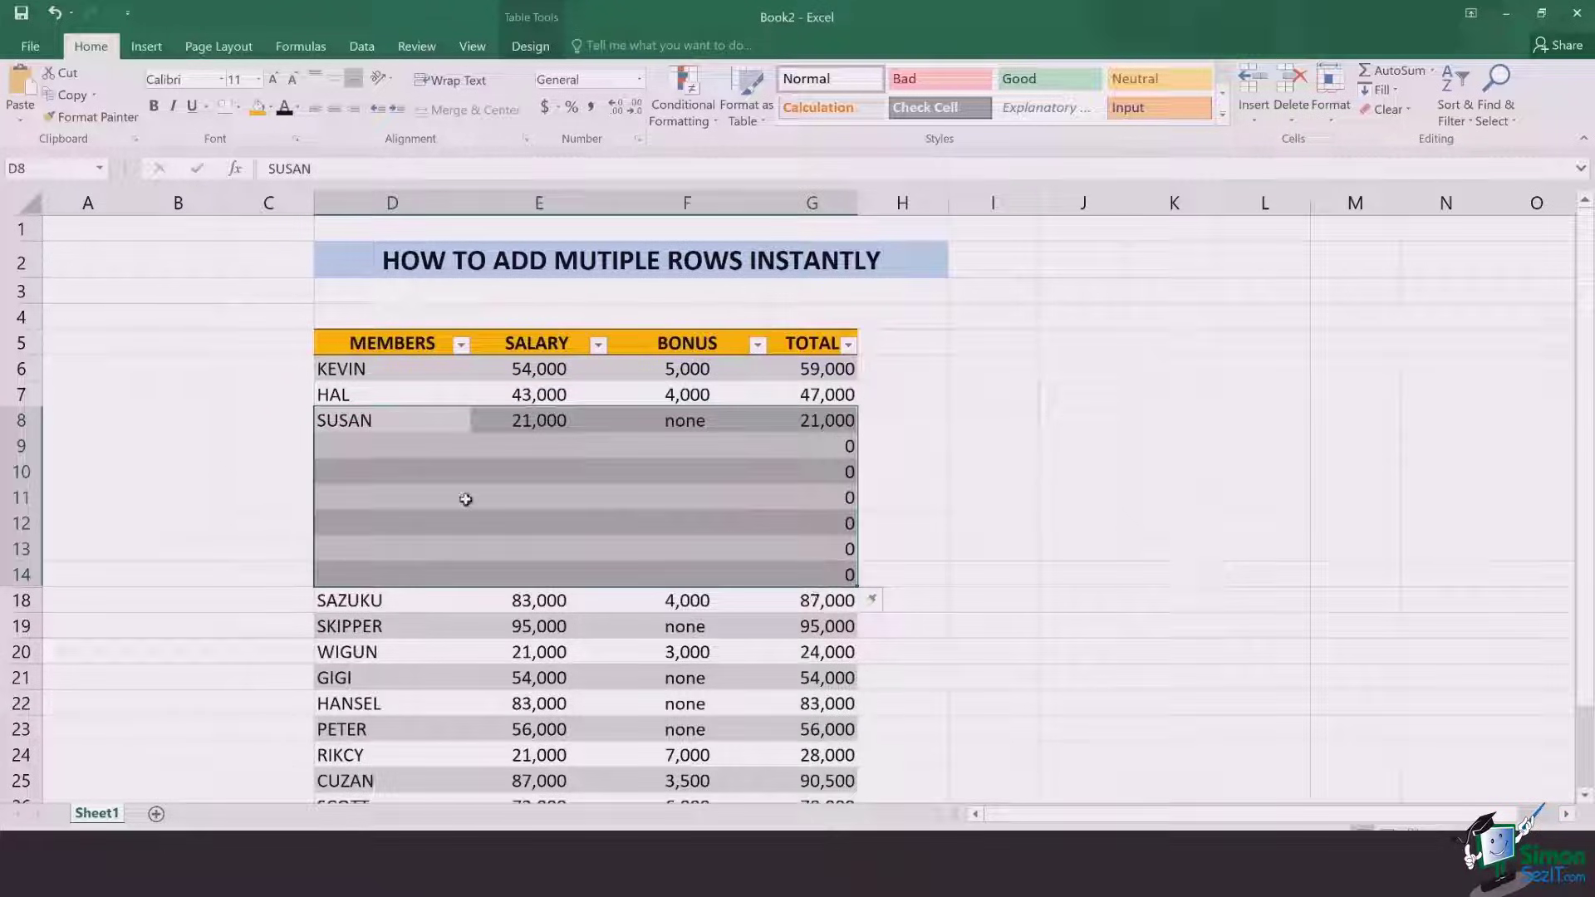
pyautogui.click(392, 522)
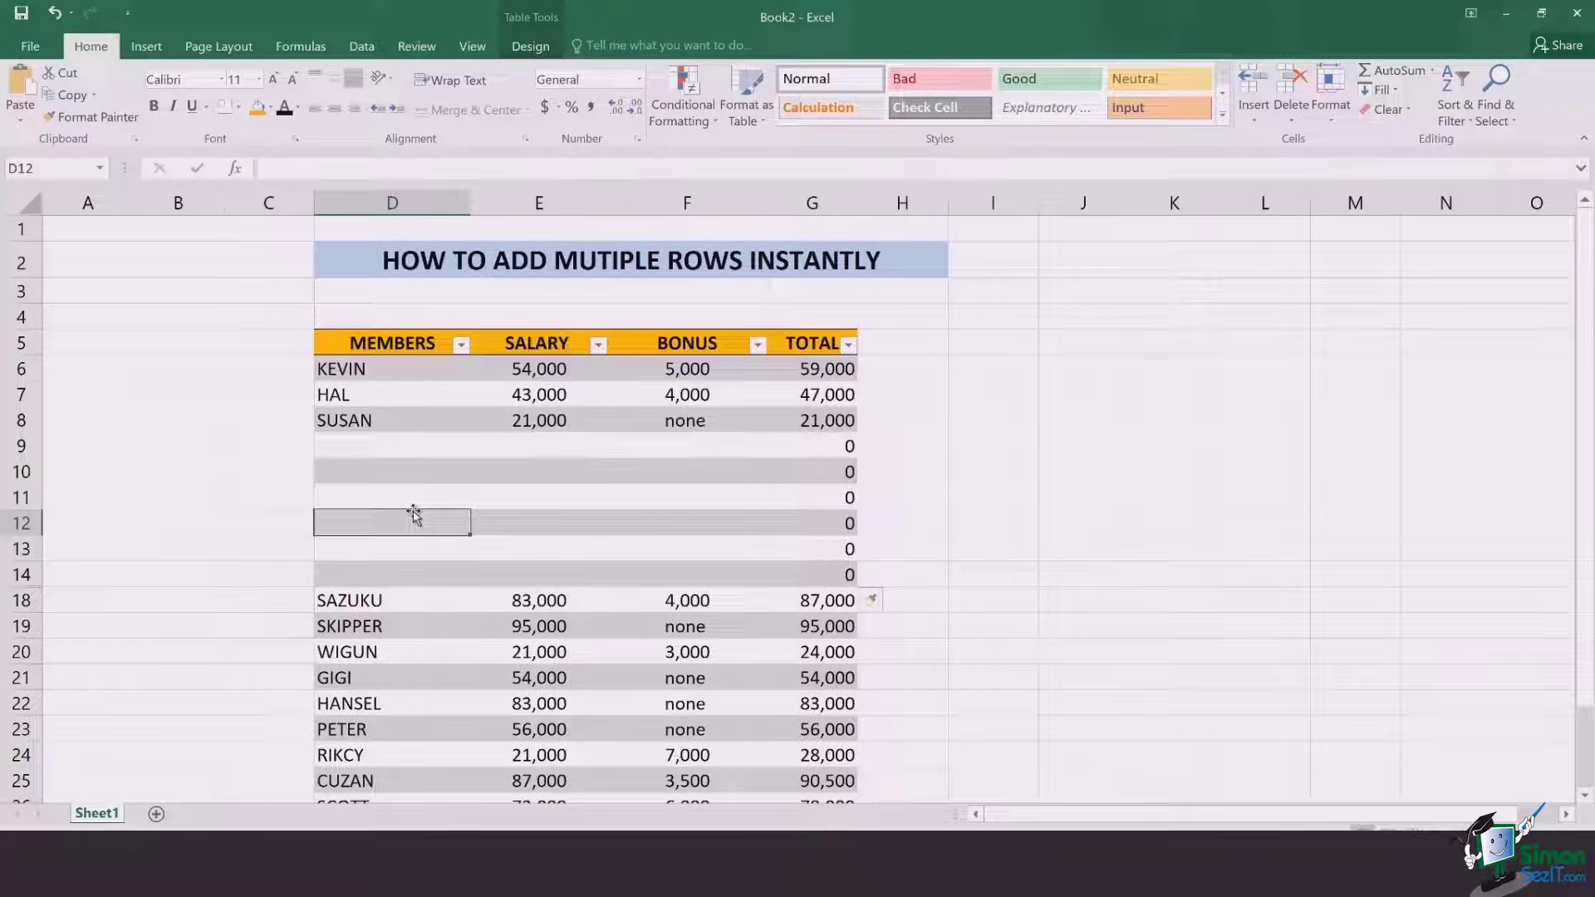